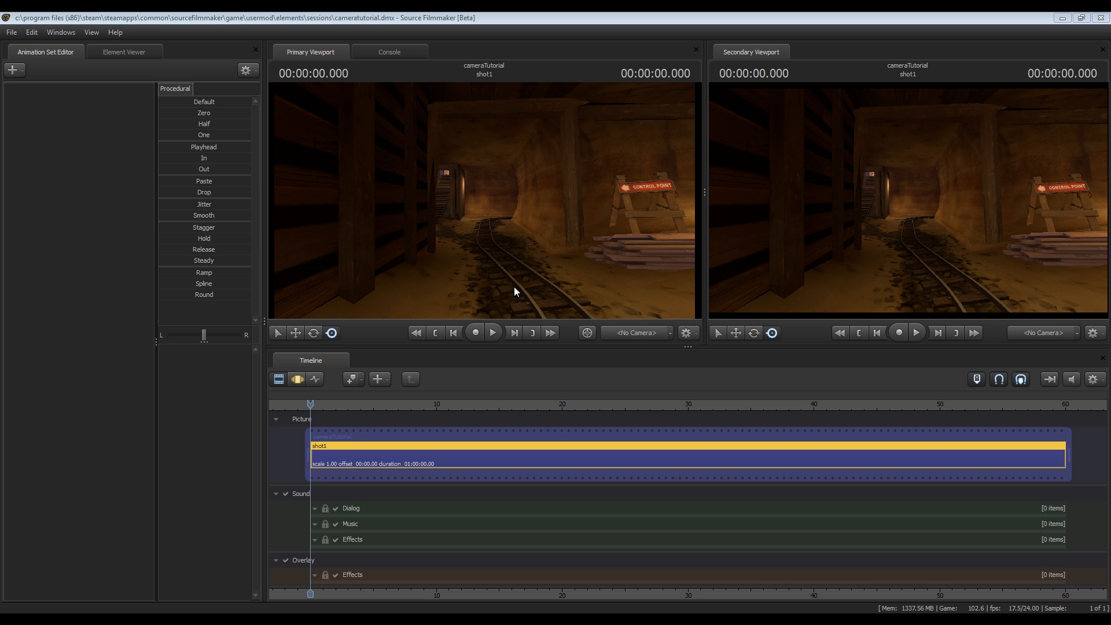
mouse_move(446, 253)
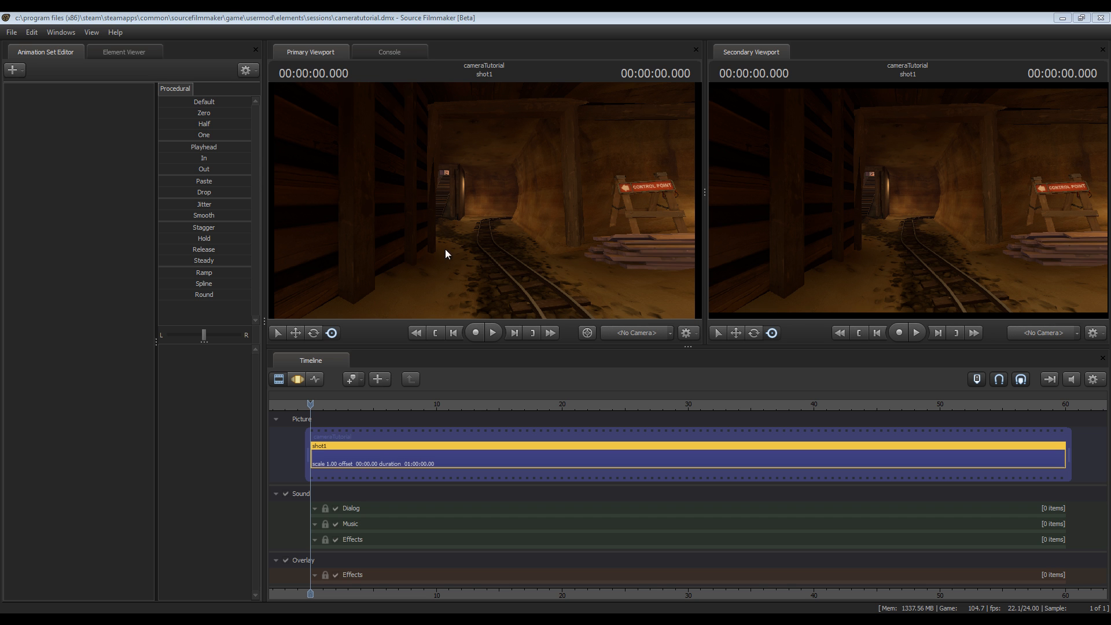
mouse_move(438, 189)
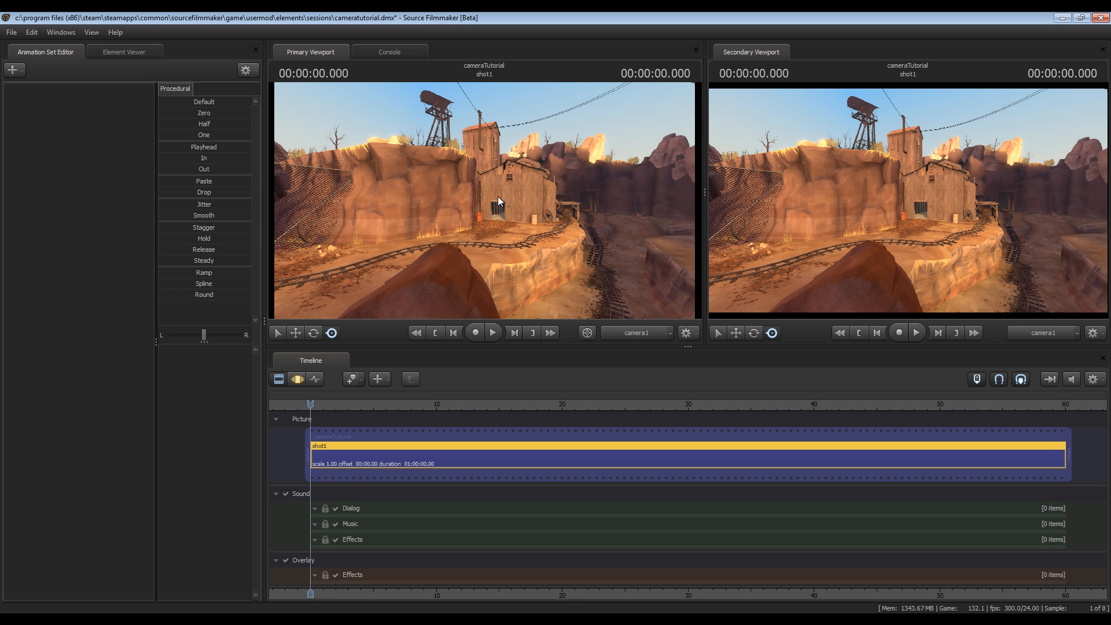
mouse_move(479, 206)
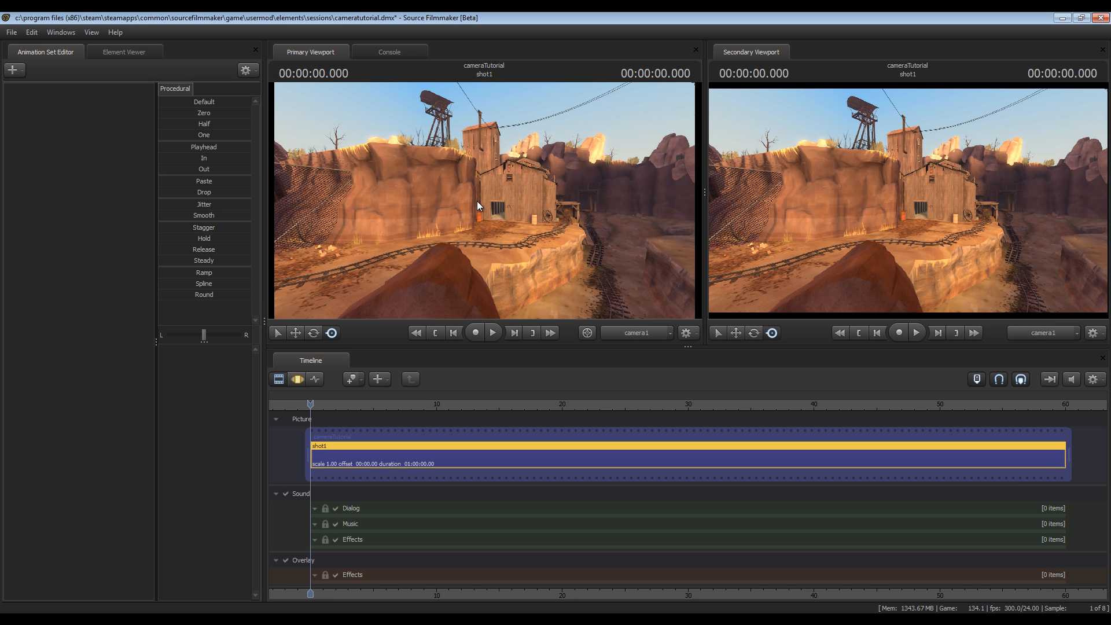
mouse_move(461, 209)
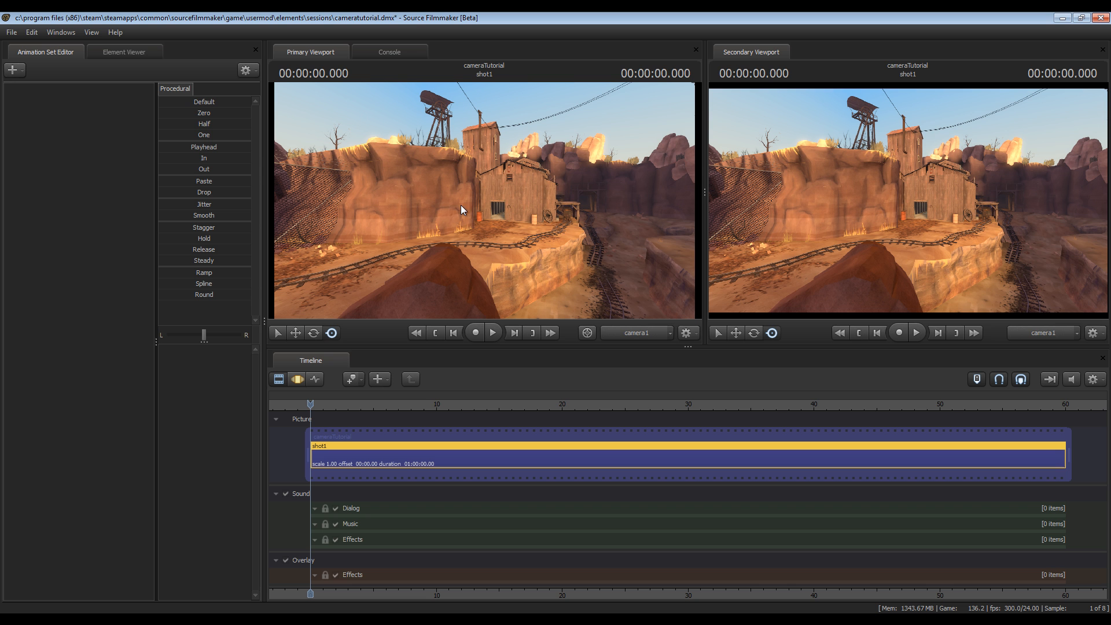
mouse_move(15, 75)
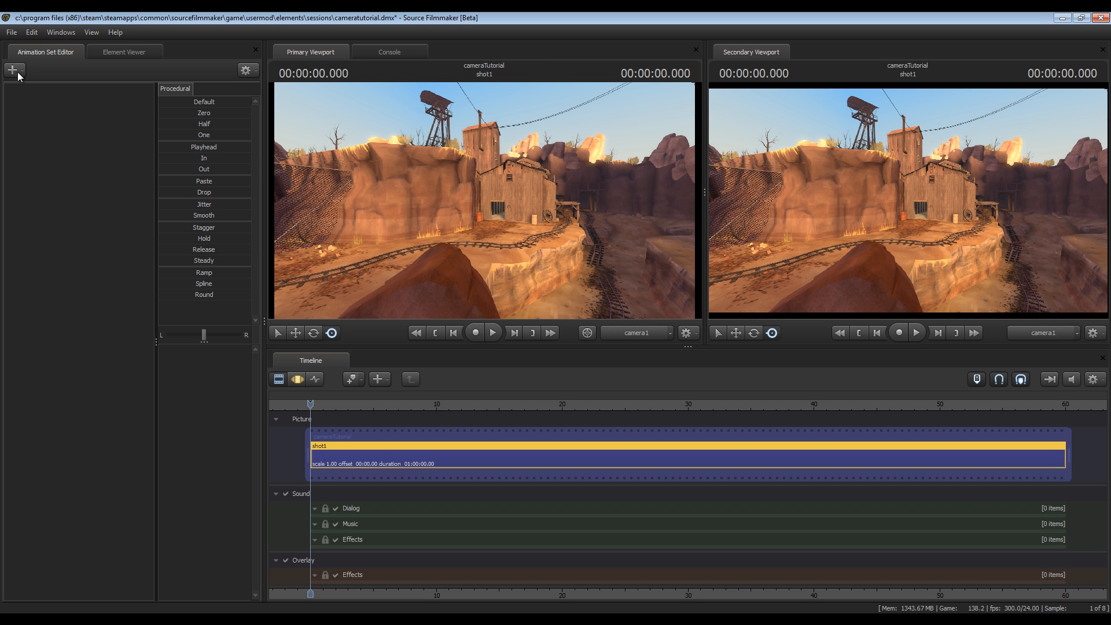
- Create an animation set for the existing camera1 element and select it
left_click(13, 70)
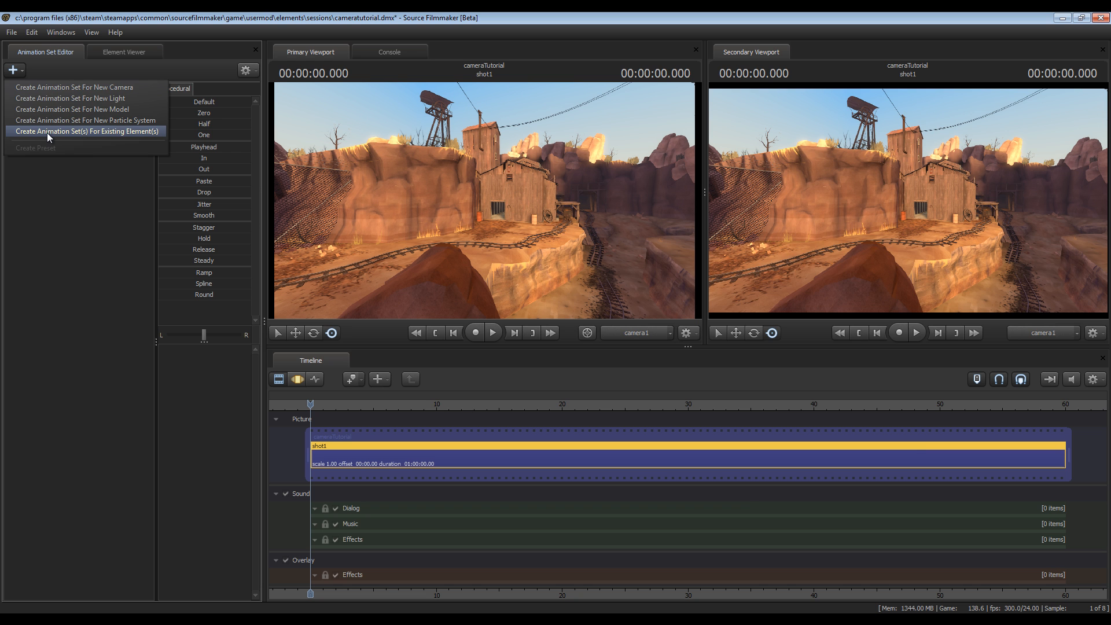
left_click(85, 132)
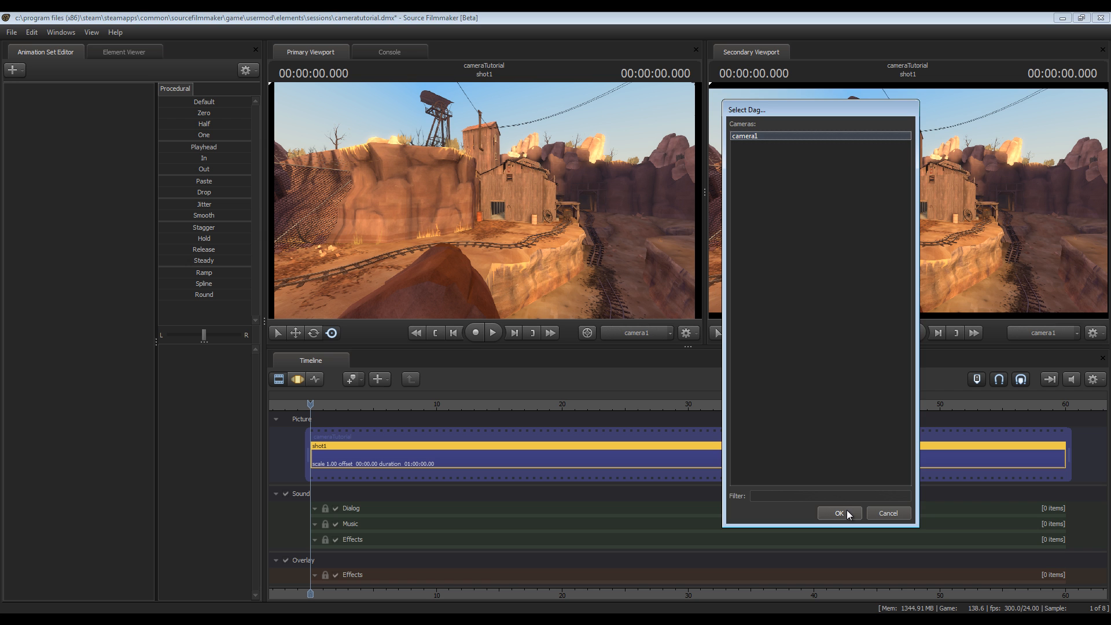
left_click(838, 513)
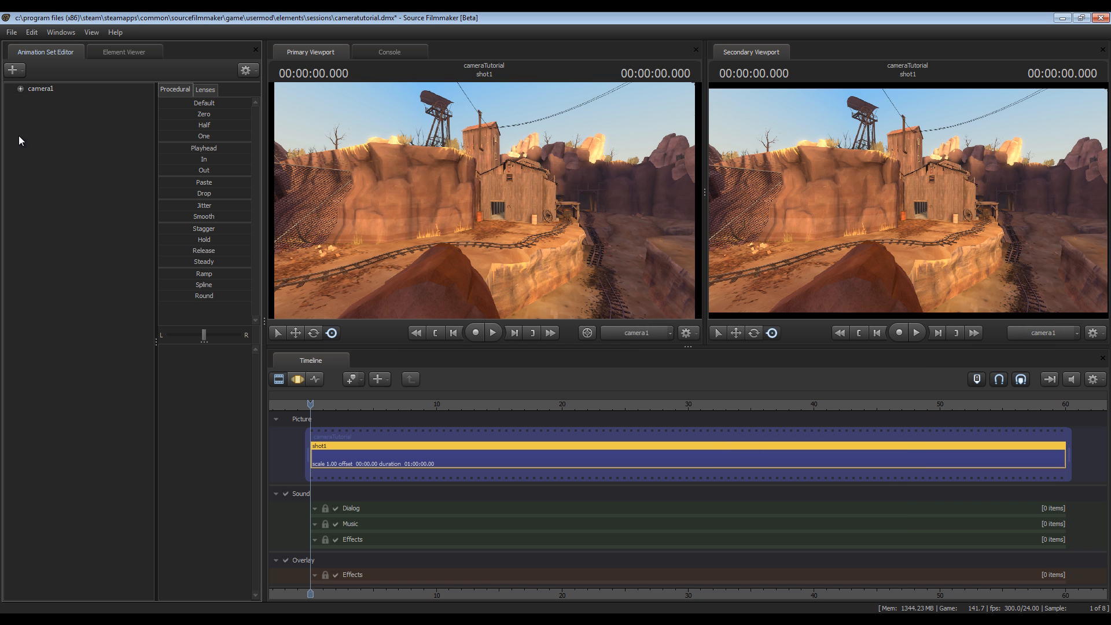
mouse_move(63, 113)
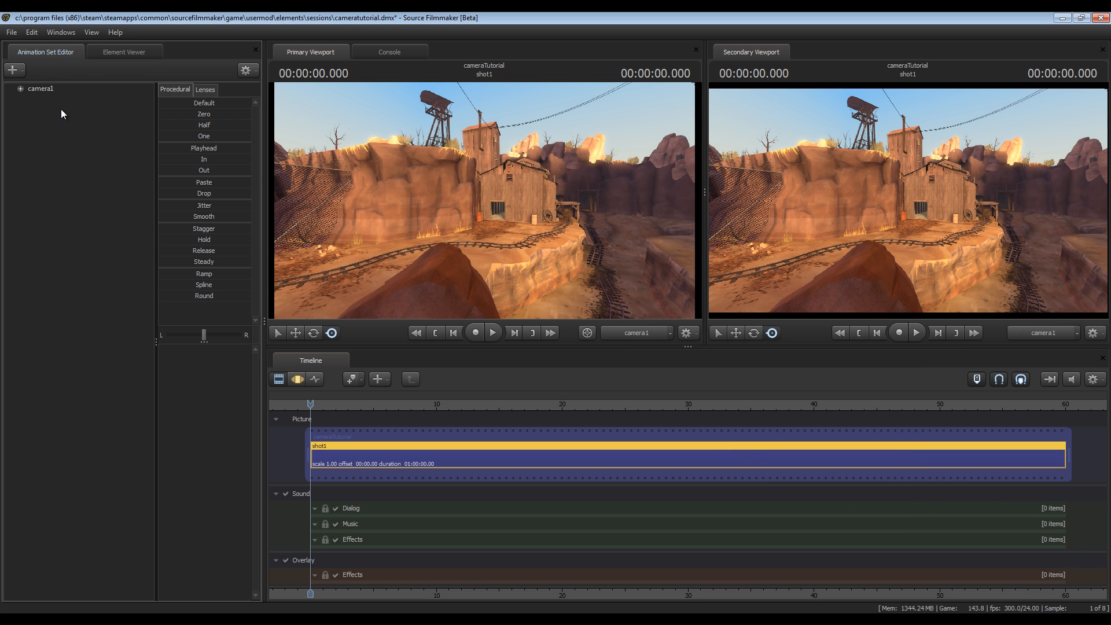
left_click(40, 88)
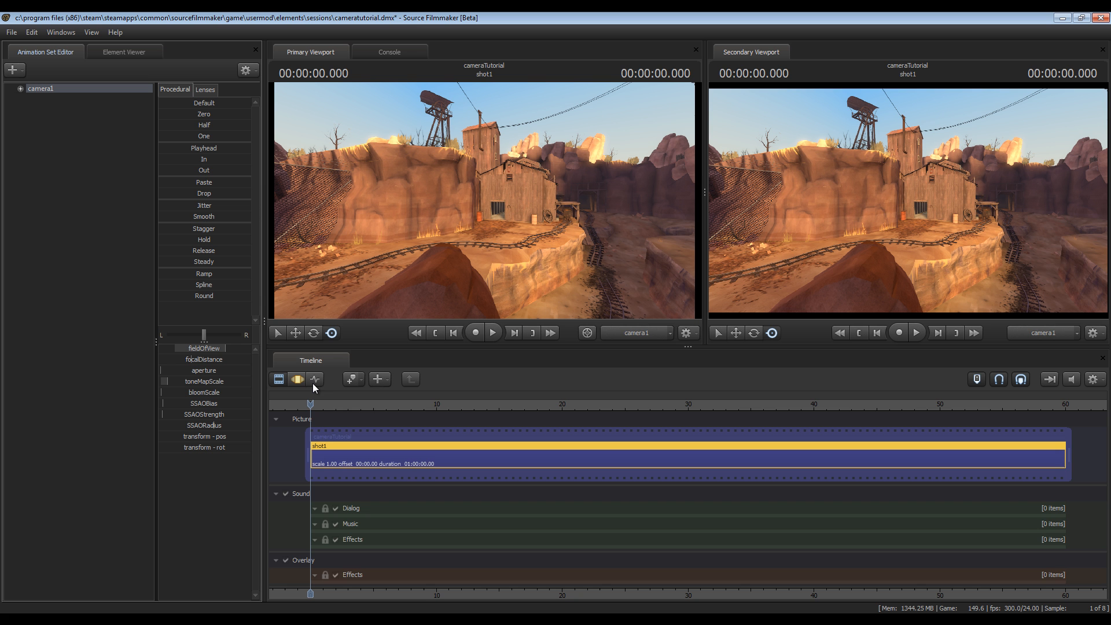
- Switch the timeline to the Graph Editor to show camera1's curves
left_click(313, 379)
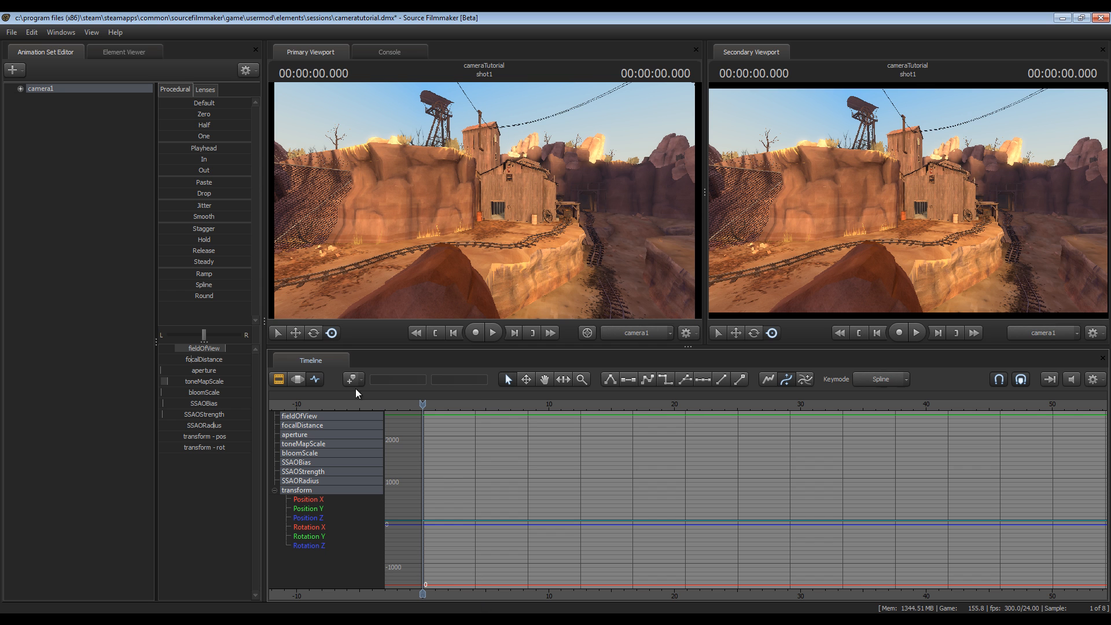
mouse_move(540, 439)
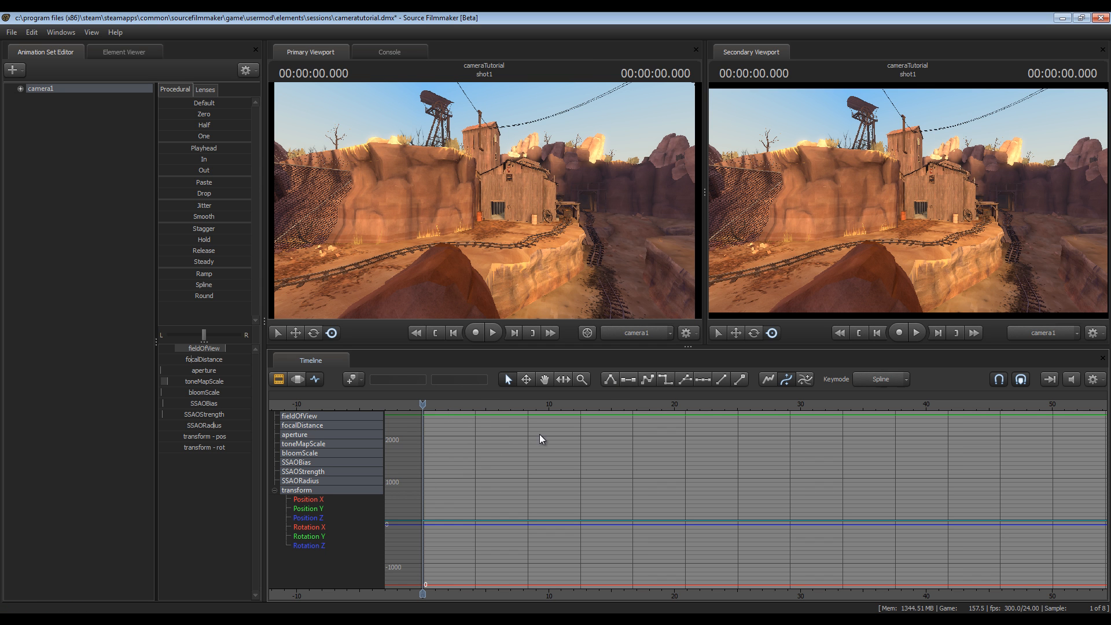
mouse_move(485, 423)
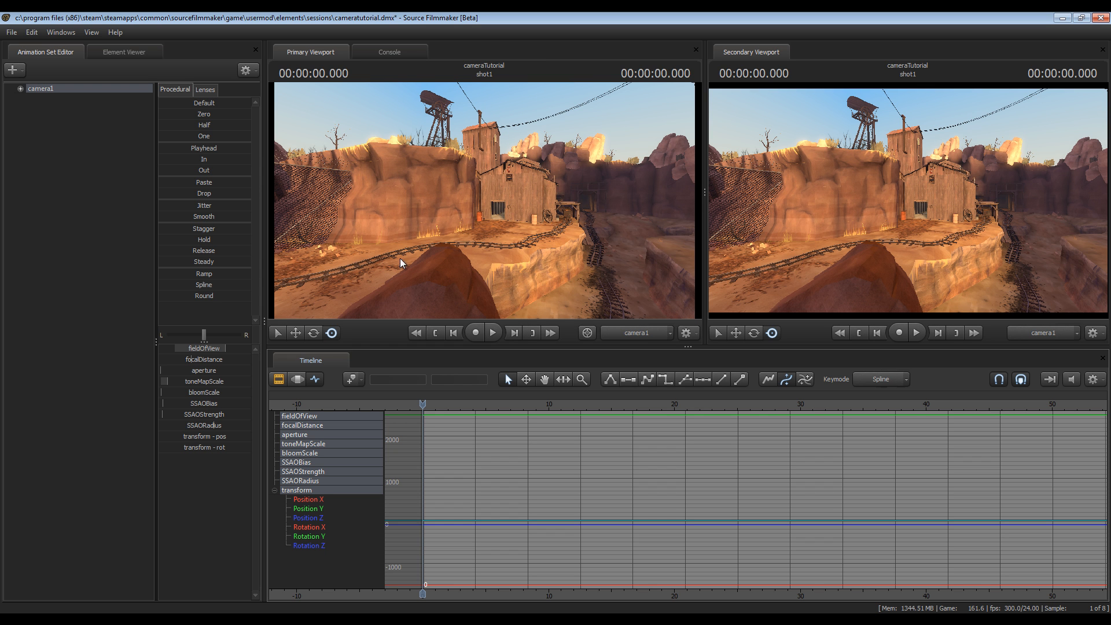
mouse_move(406, 268)
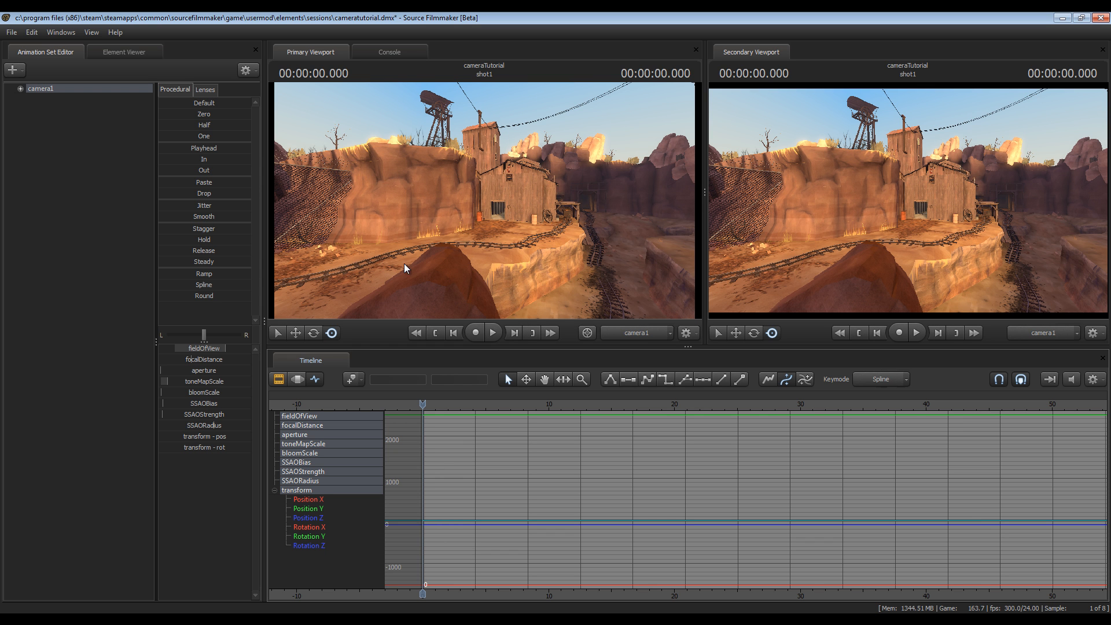
mouse_move(470, 206)
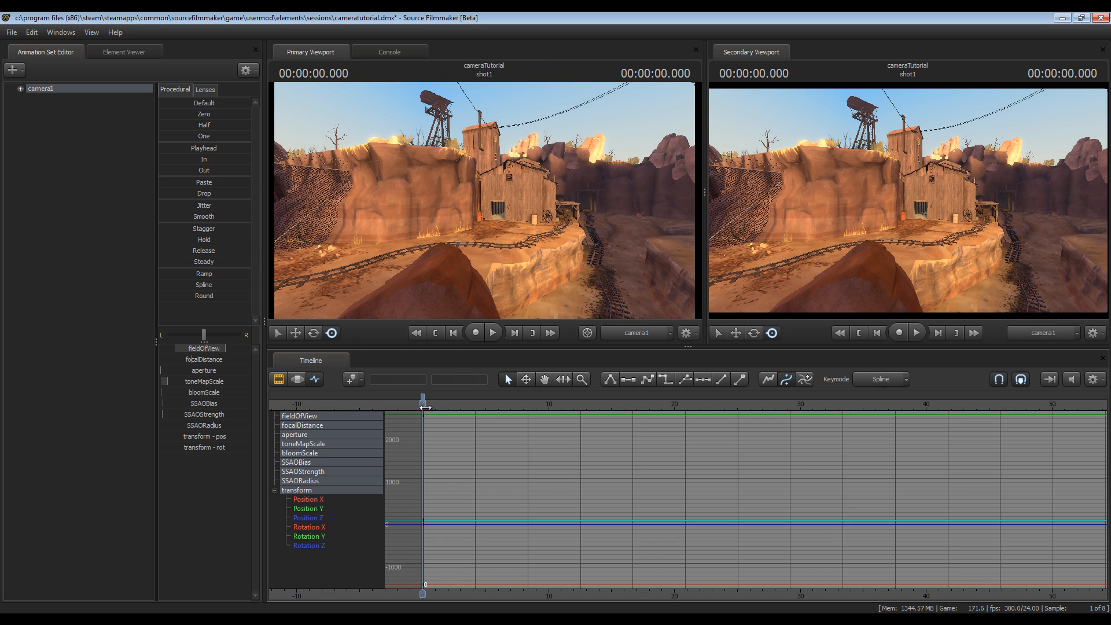
- Scrub the playhead later in the shot to key camera1's next position
left_click_drag(423, 400, 430, 400)
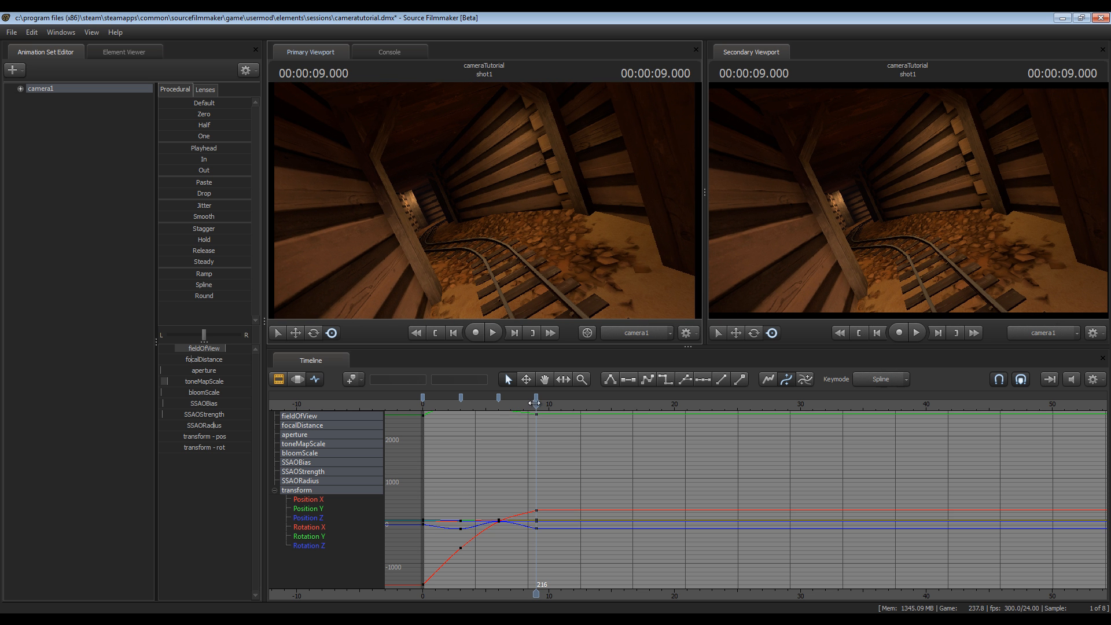
- Advance the playhead further toward frame 360 for camera1's final keys
left_click_drag(535, 403, 577, 404)
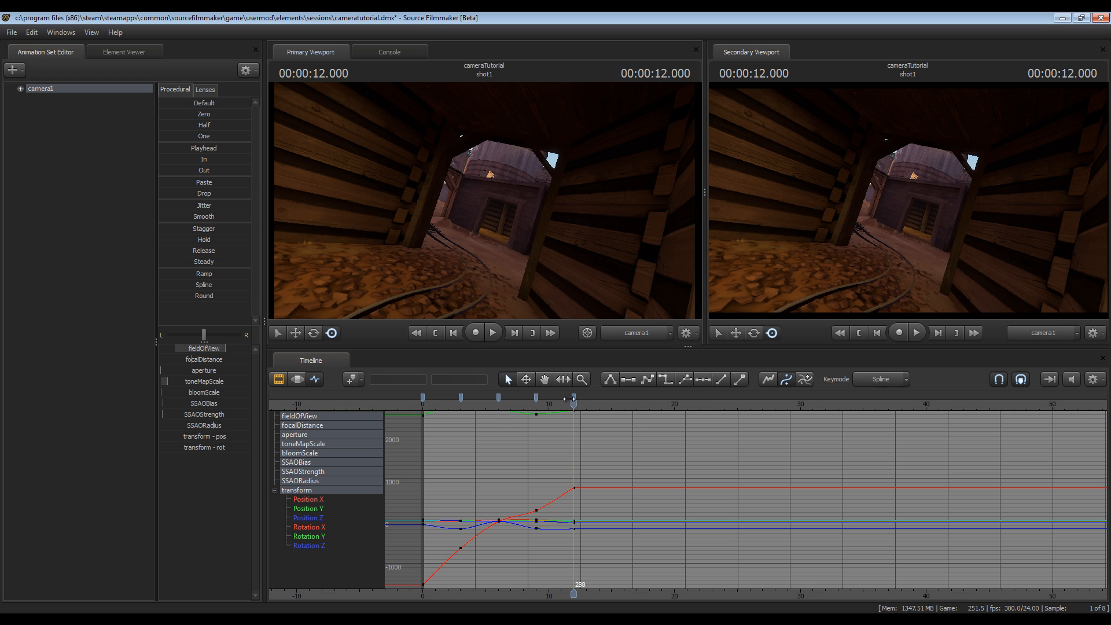
left_click_drag(572, 404, 605, 404)
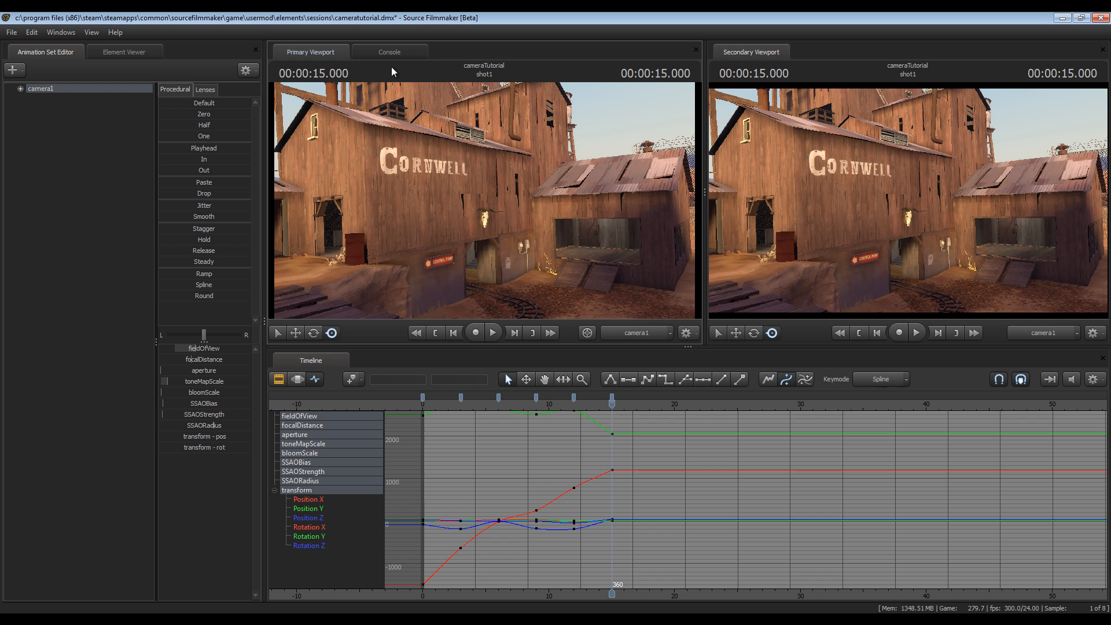
mouse_move(457, 217)
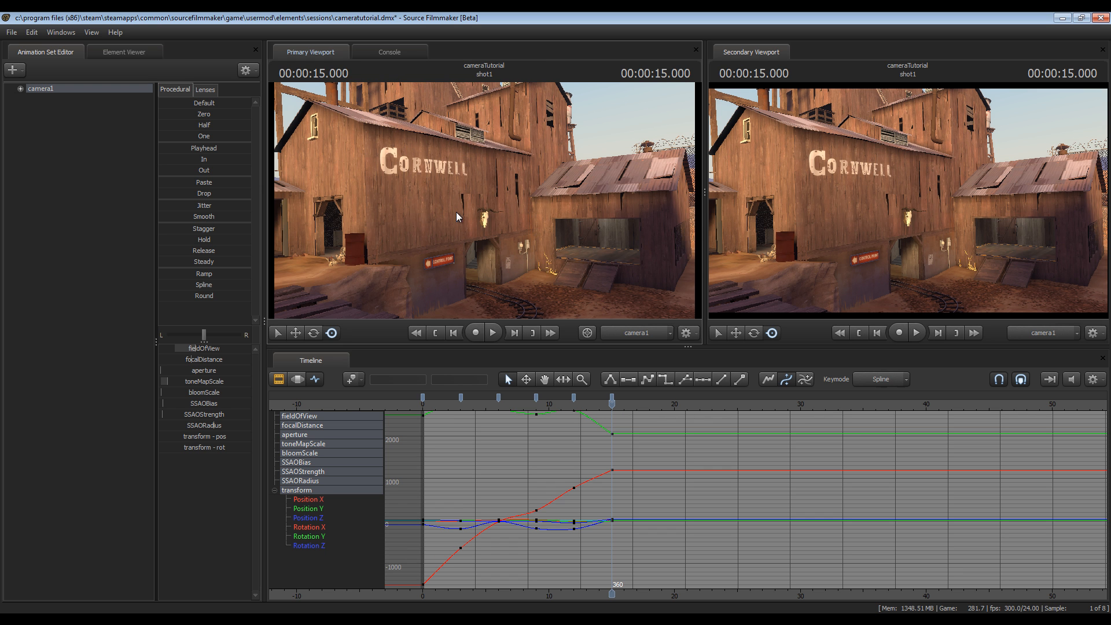
mouse_move(530, 246)
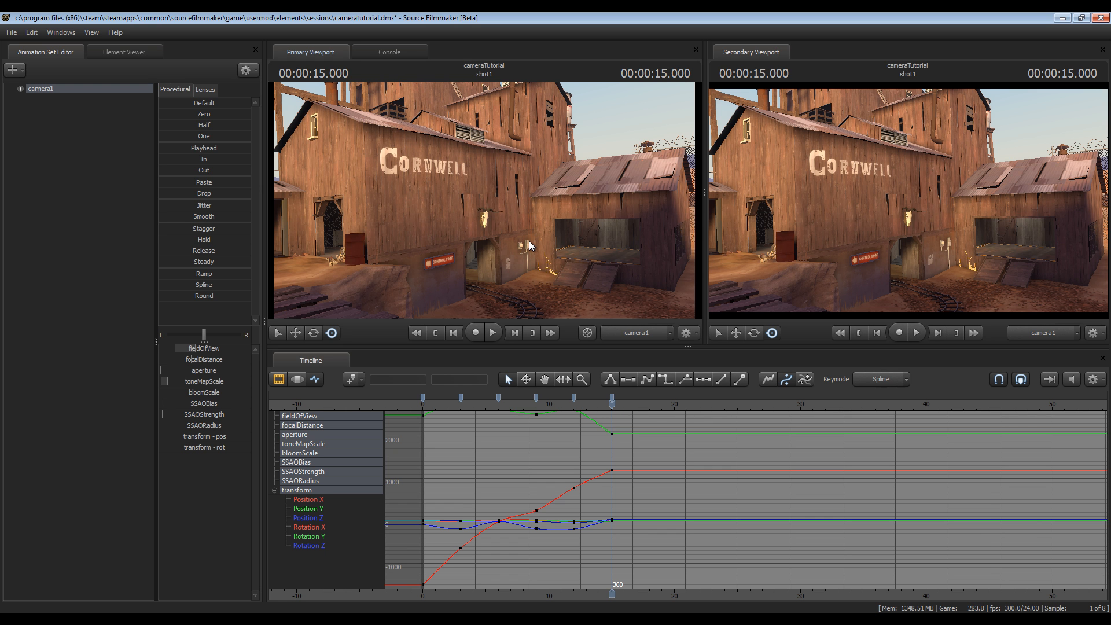
mouse_move(599, 405)
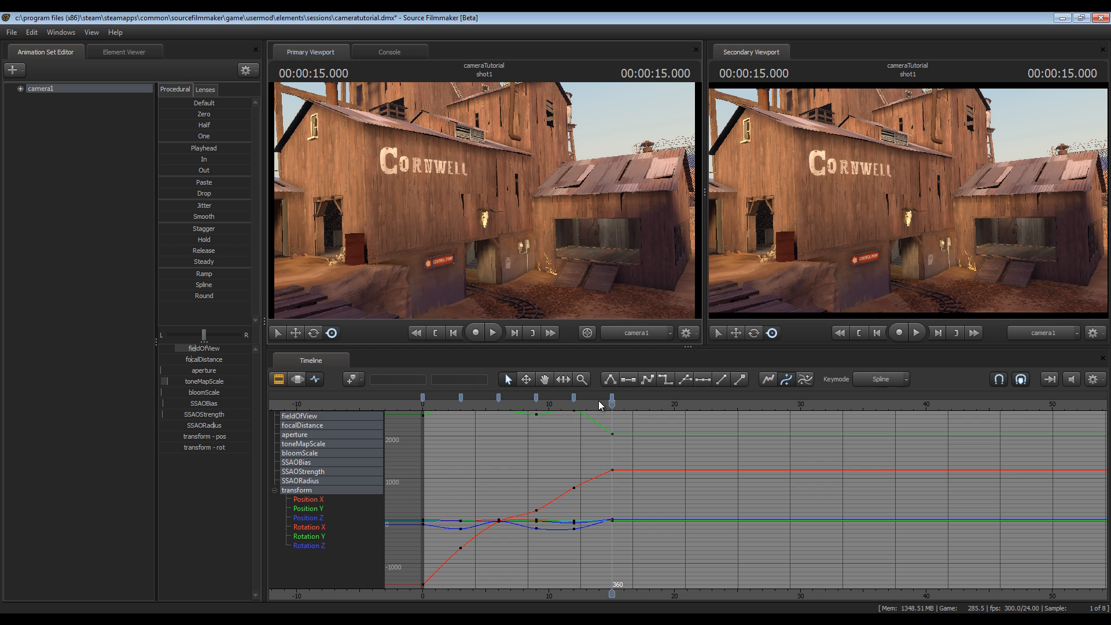
mouse_move(542, 406)
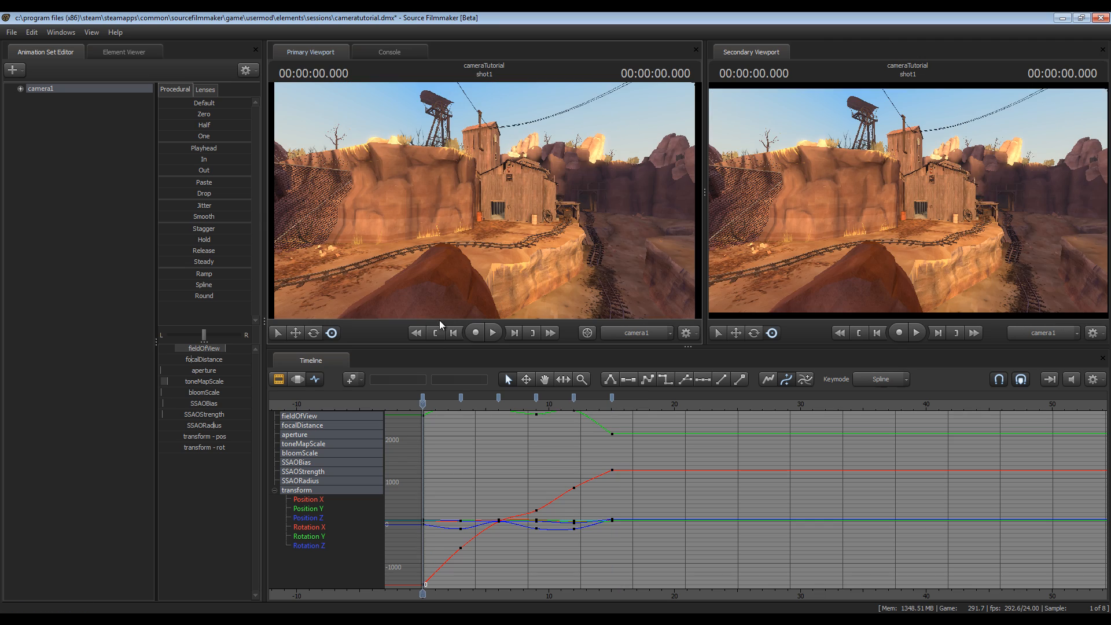
- Play camera1's keyed flight from the start of the shot
left_click(492, 332)
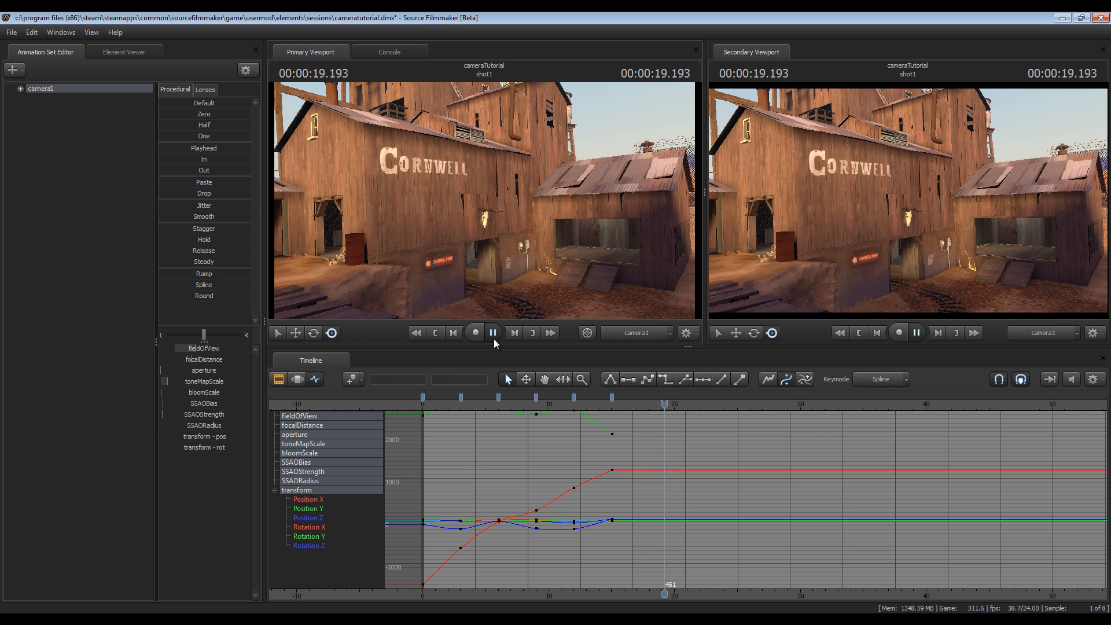
- Stop the preview, scrub to frame 72, and replay the camera move from there
left_click(491, 332)
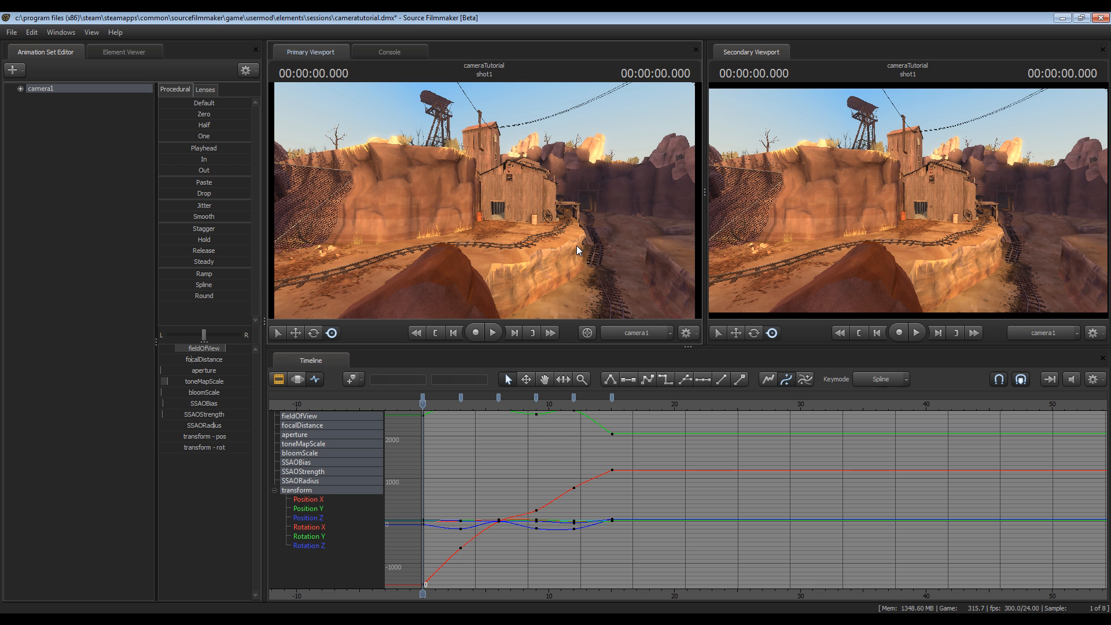
mouse_move(456, 197)
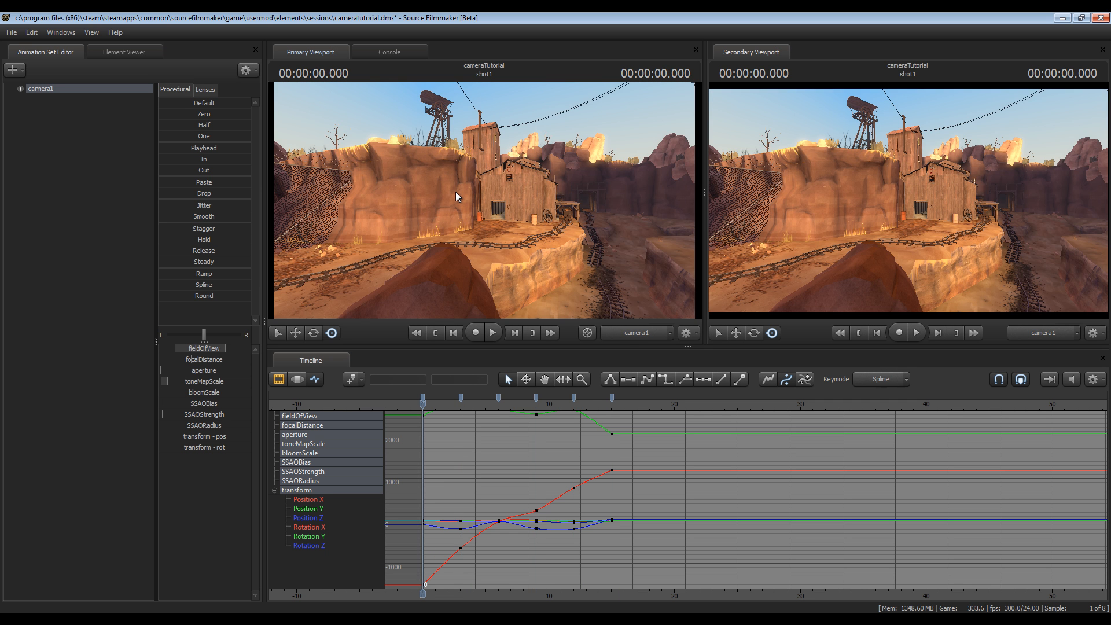
left_click_drag(421, 398, 460, 397)
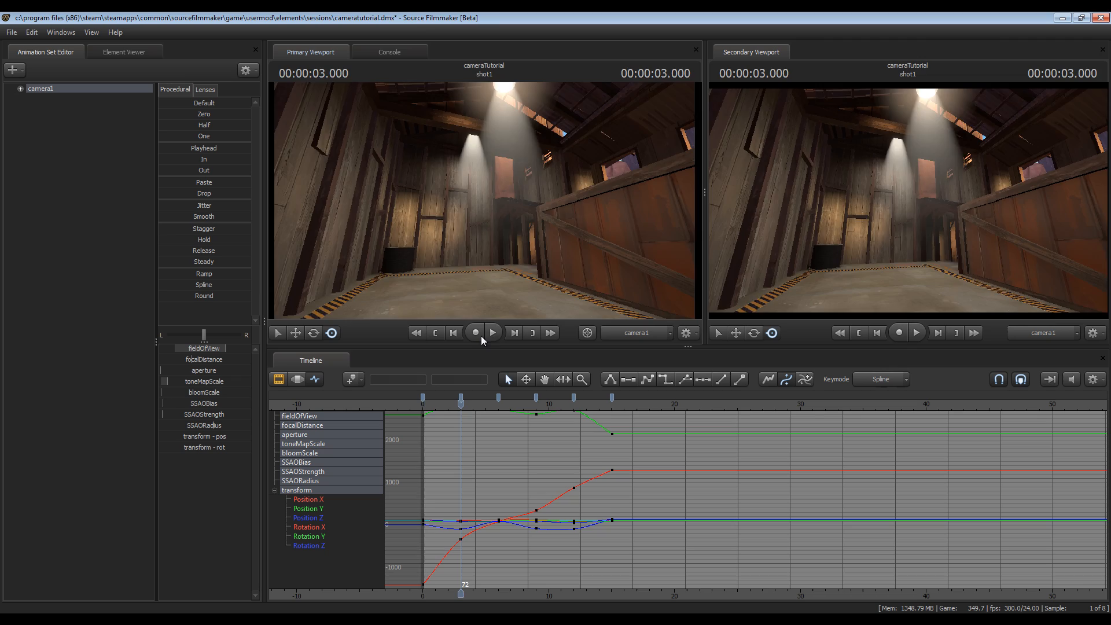
left_click(492, 332)
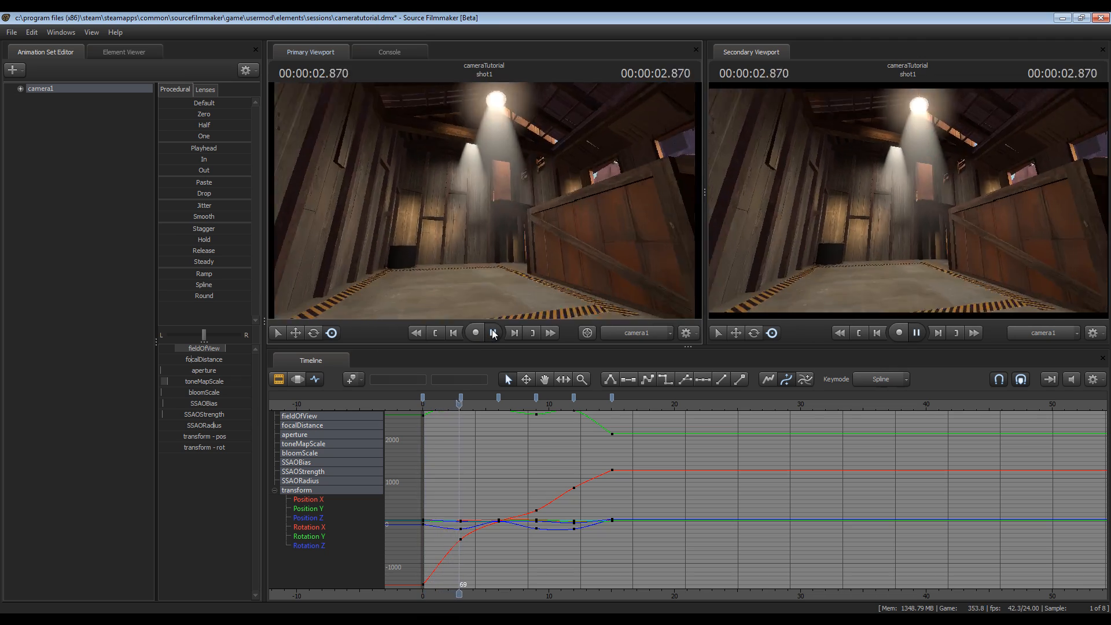
left_click(493, 334)
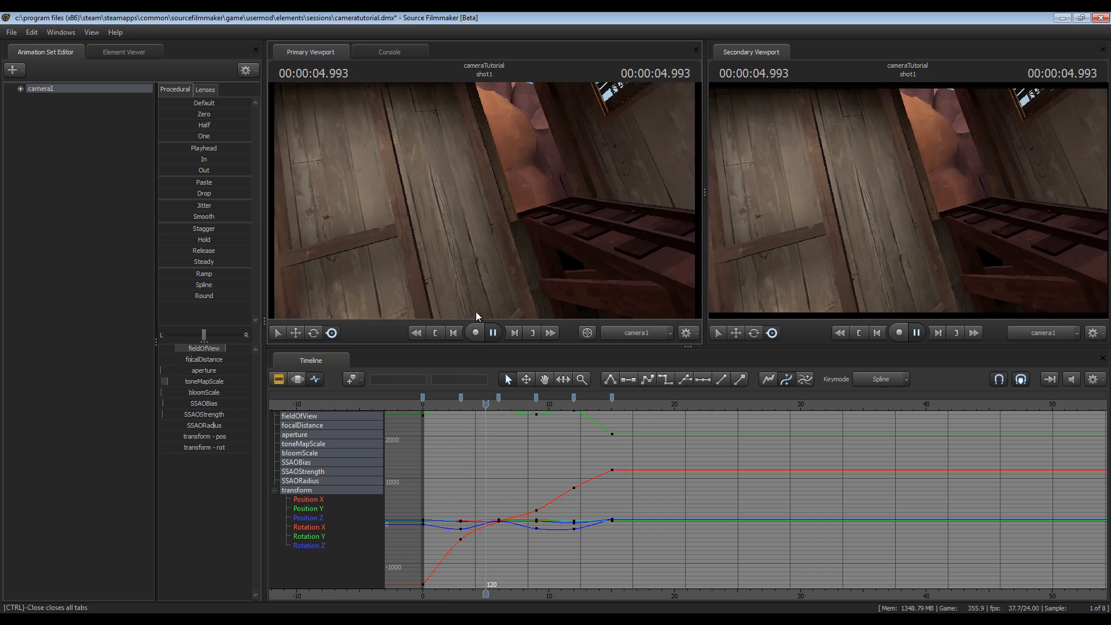
left_click(493, 332)
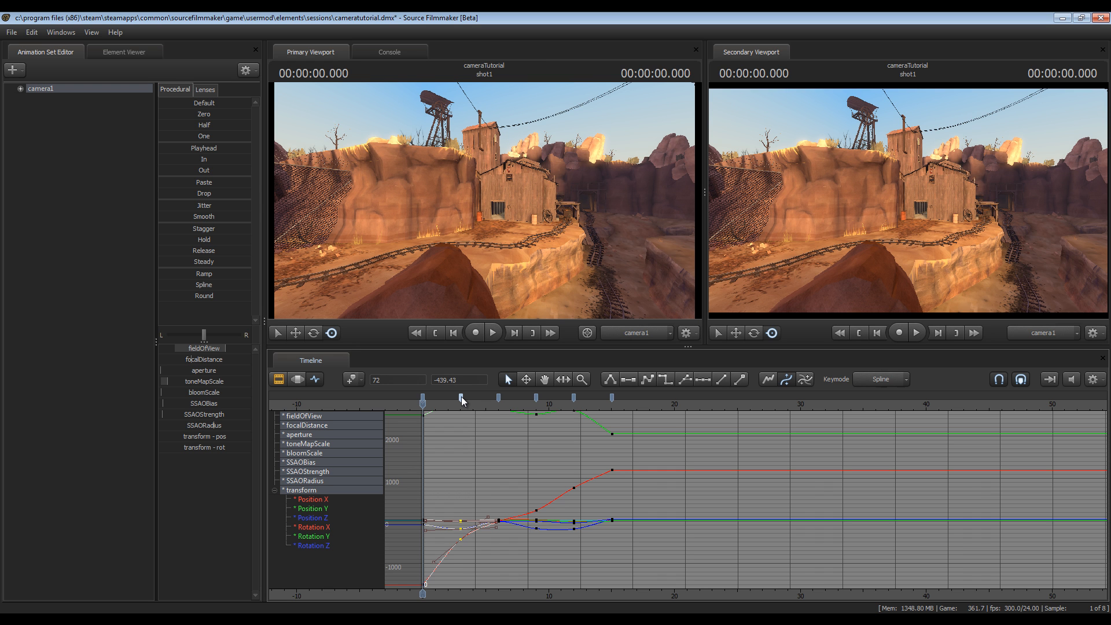
mouse_move(465, 414)
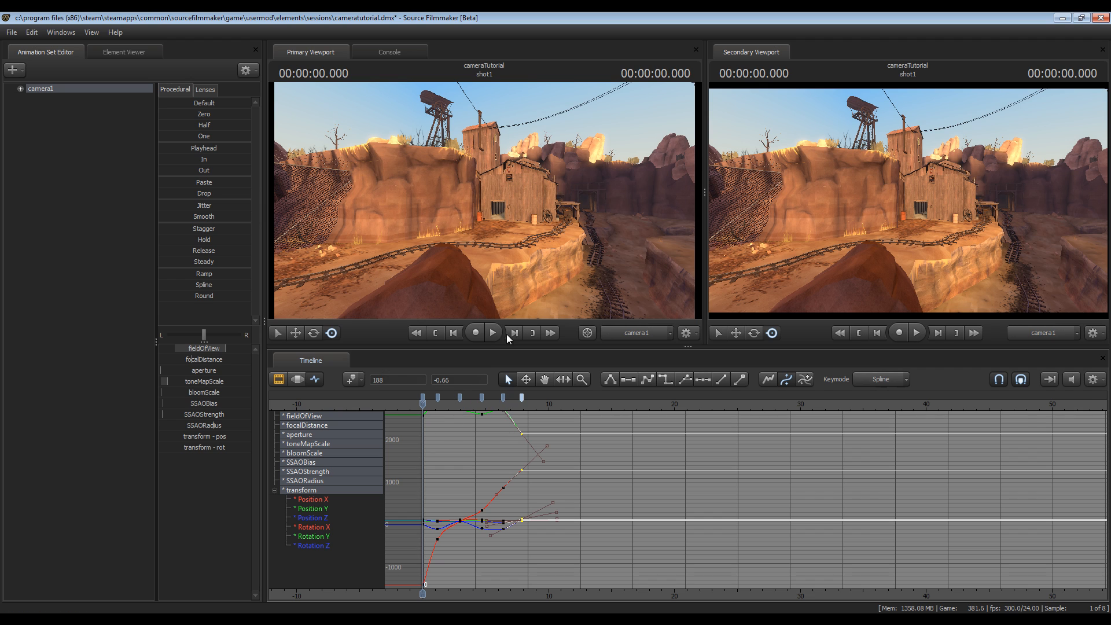
- Toggle the Play button under the Primary Viewport
left_click(492, 332)
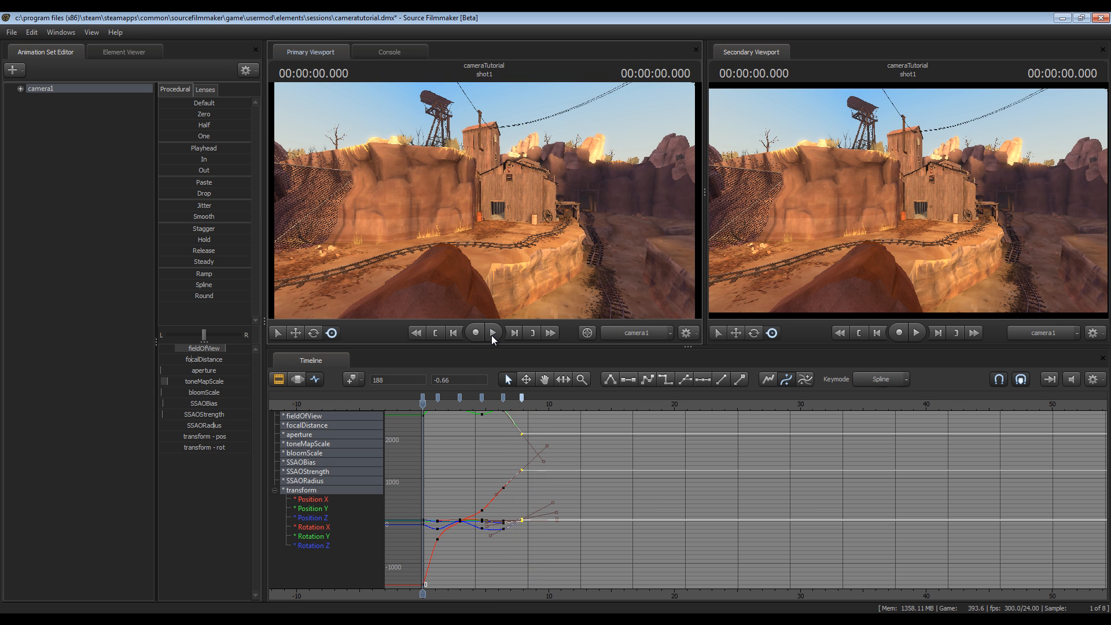
mouse_move(492, 333)
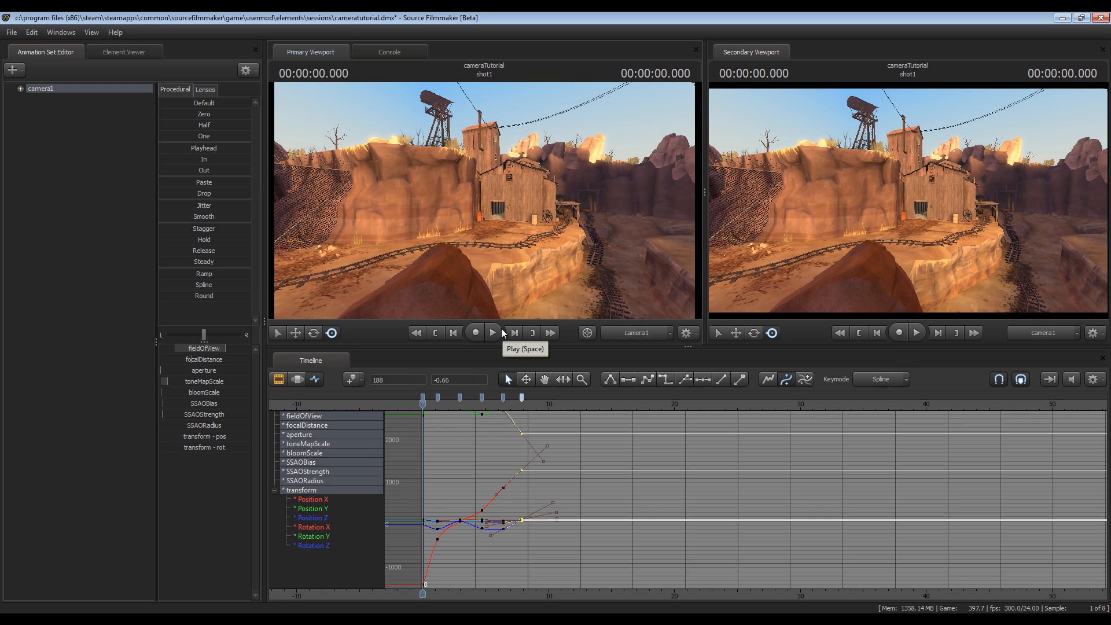
mouse_move(484, 439)
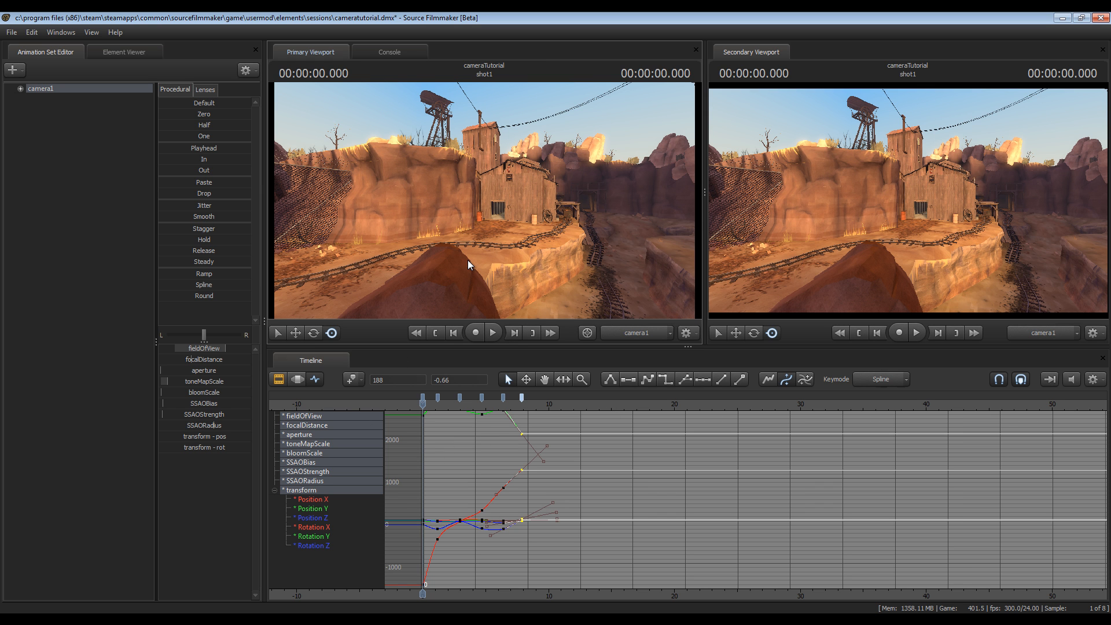
mouse_move(477, 233)
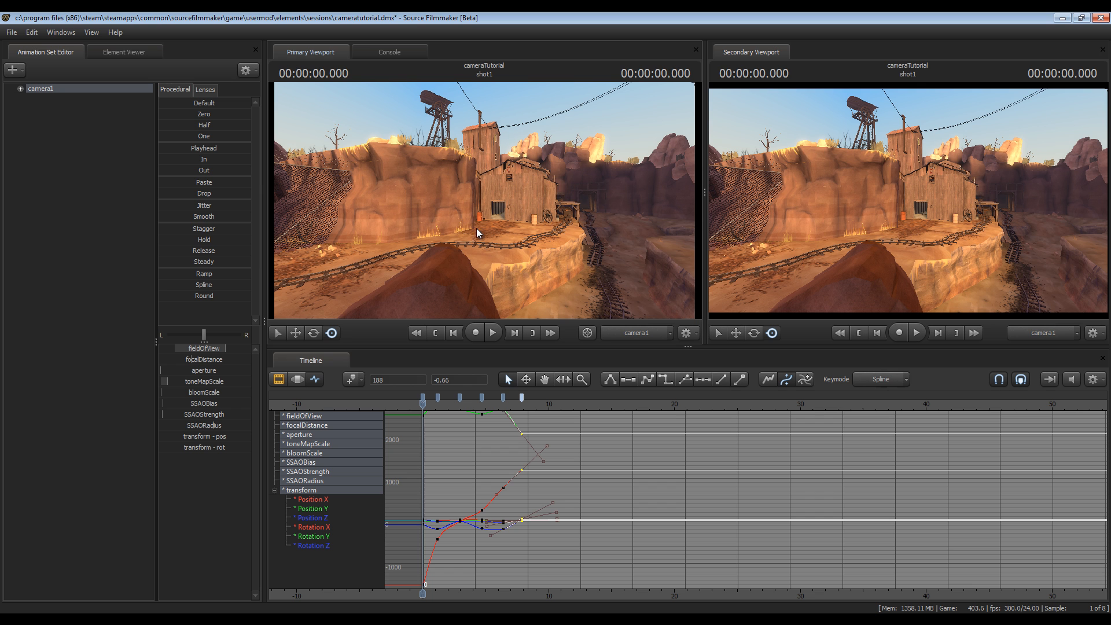
mouse_move(445, 263)
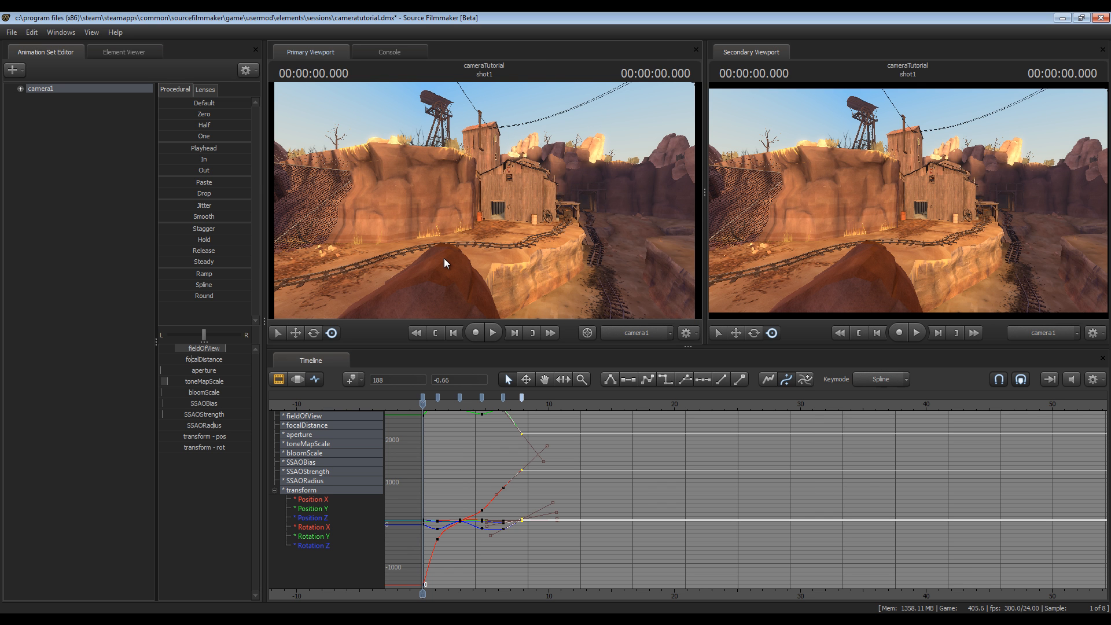